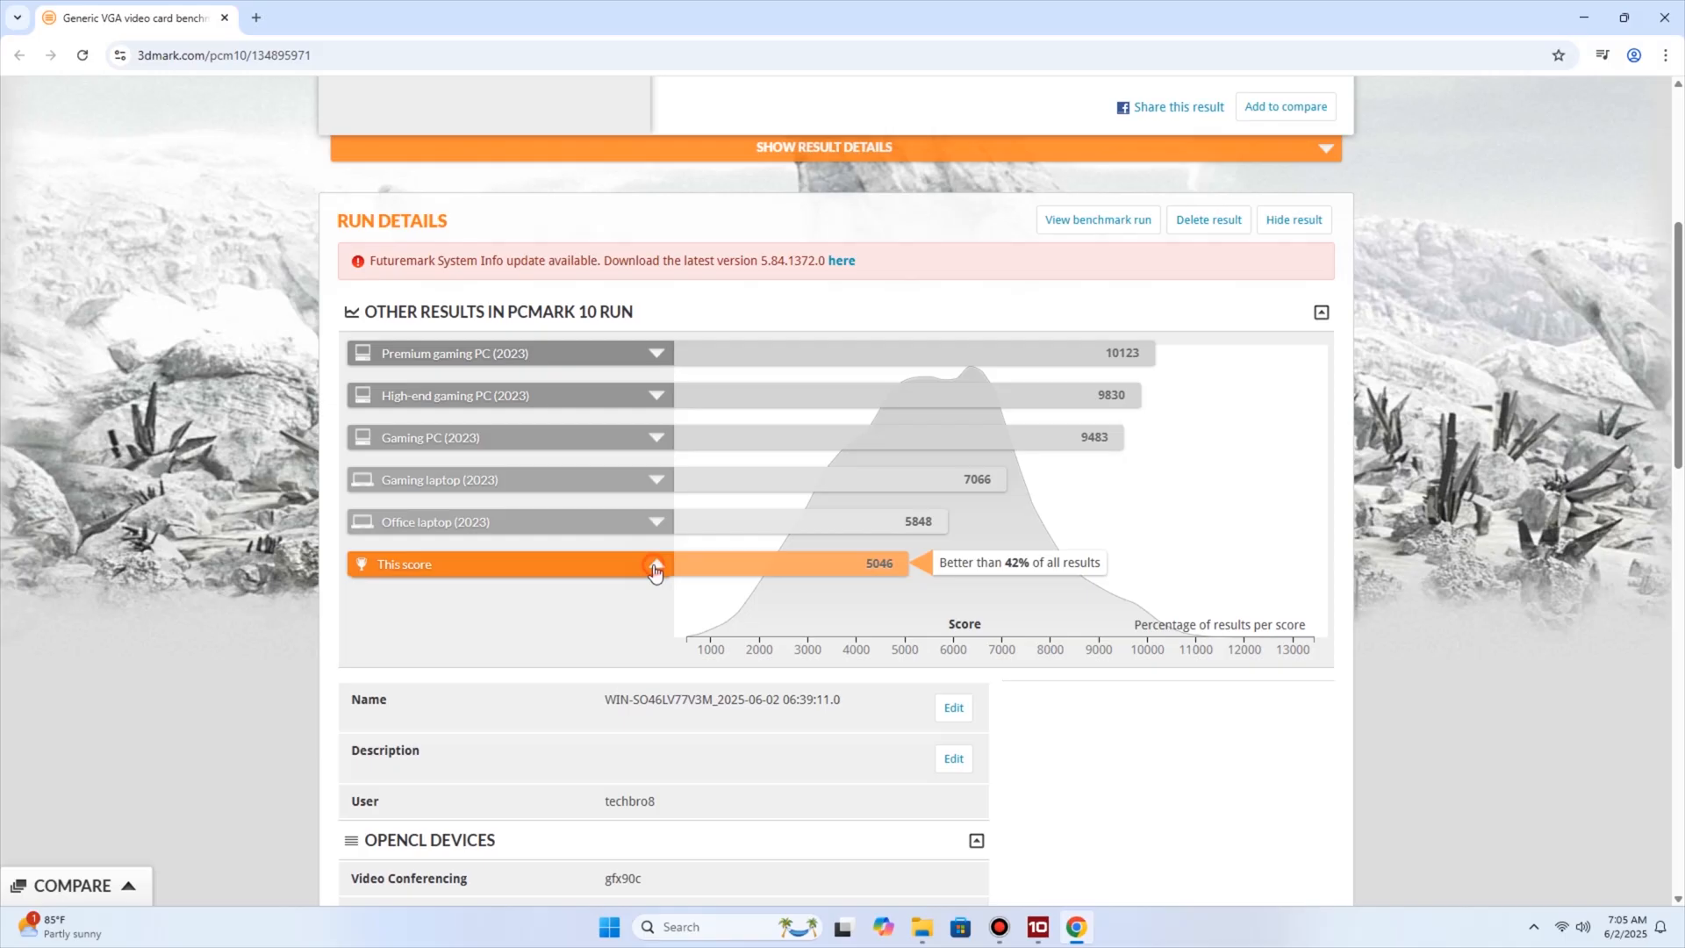
Step: Expand the 'This score' bar in Other Results to view the mini PC's system details
{"action": "left_click", "coordinate": [655, 564]}
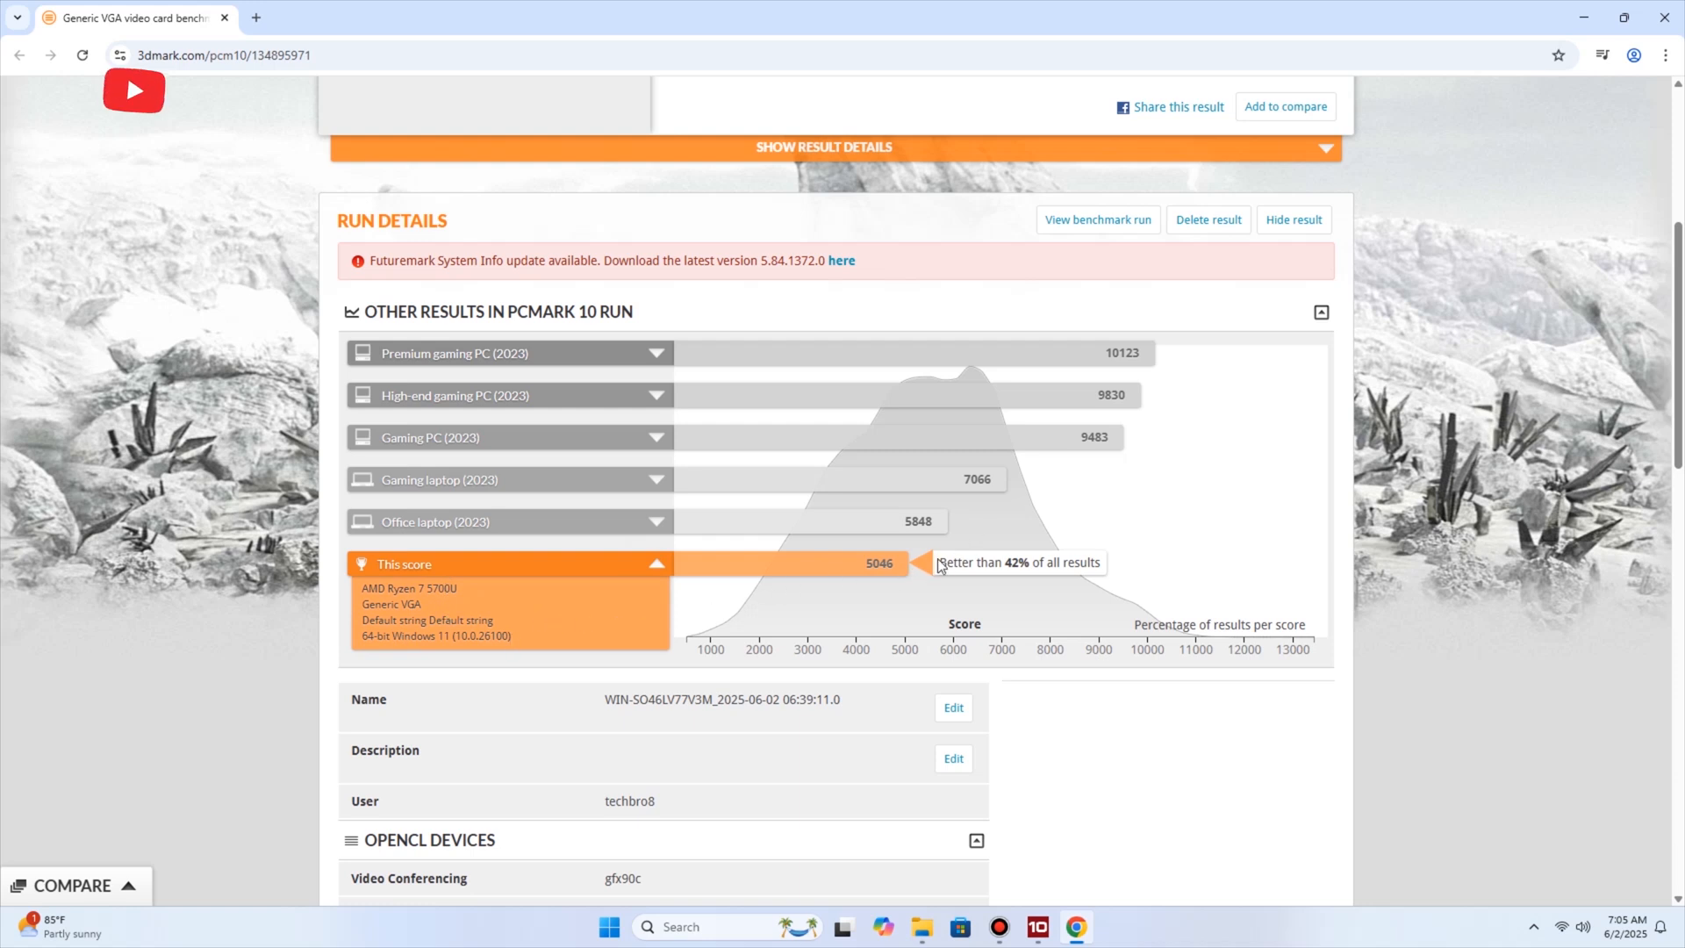
{"action": "scroll", "scroll_direction": "up", "scroll_amount": 3}
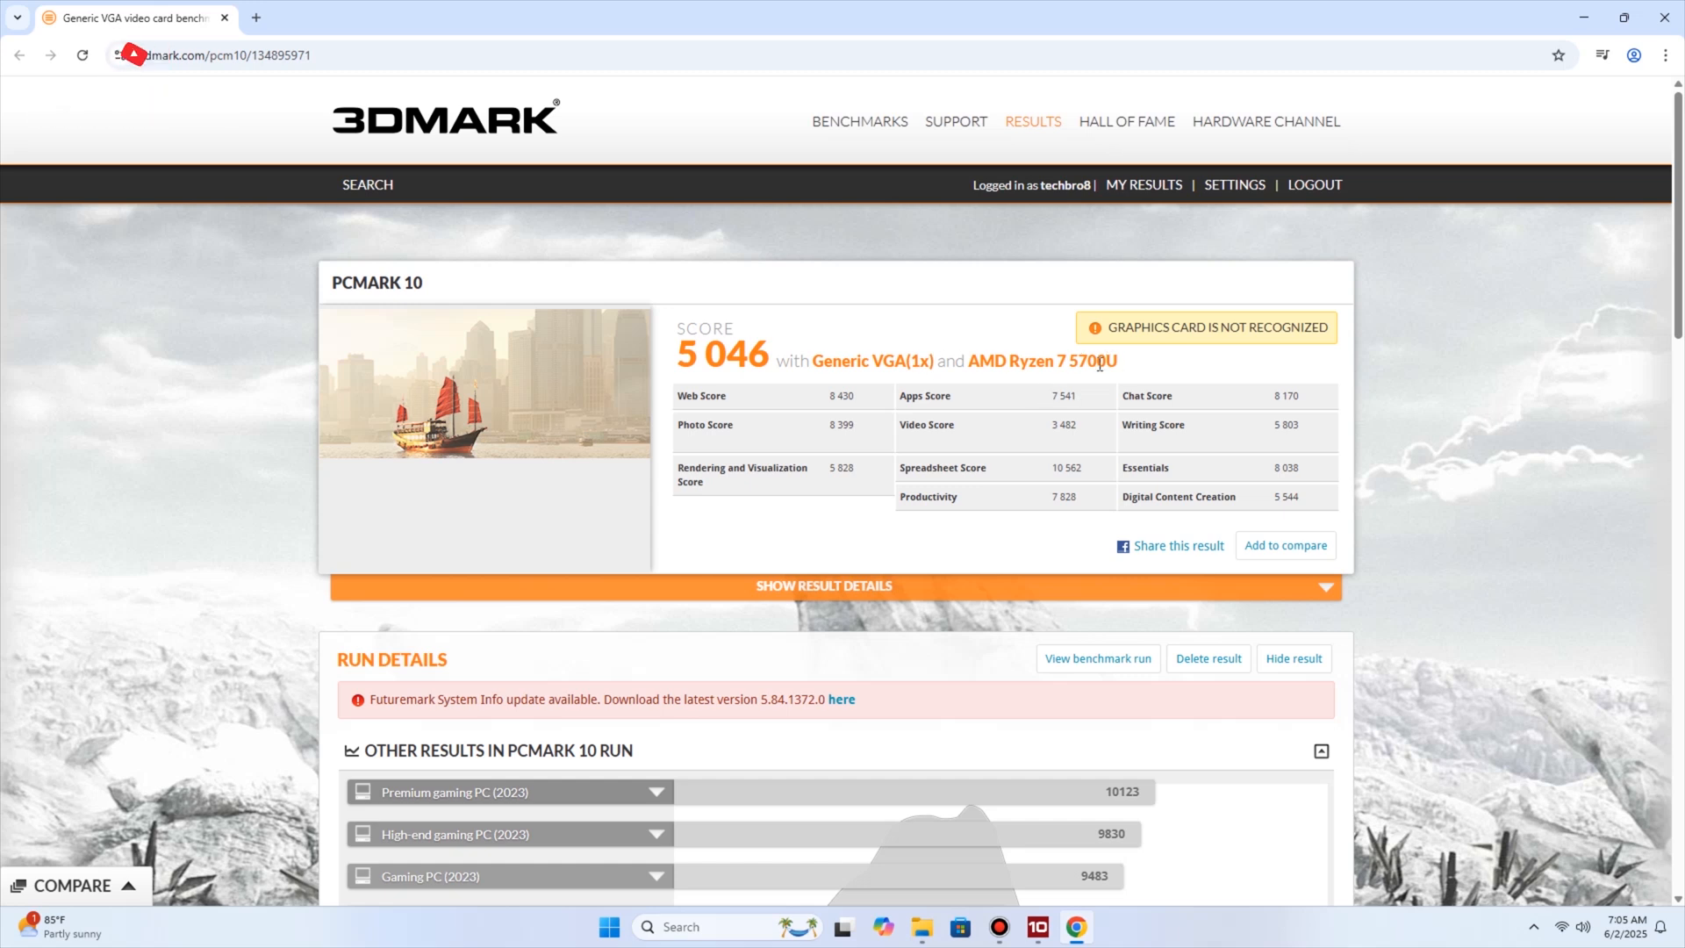
{"action": "scroll", "scroll_direction": "down", "scroll_amount": 3}
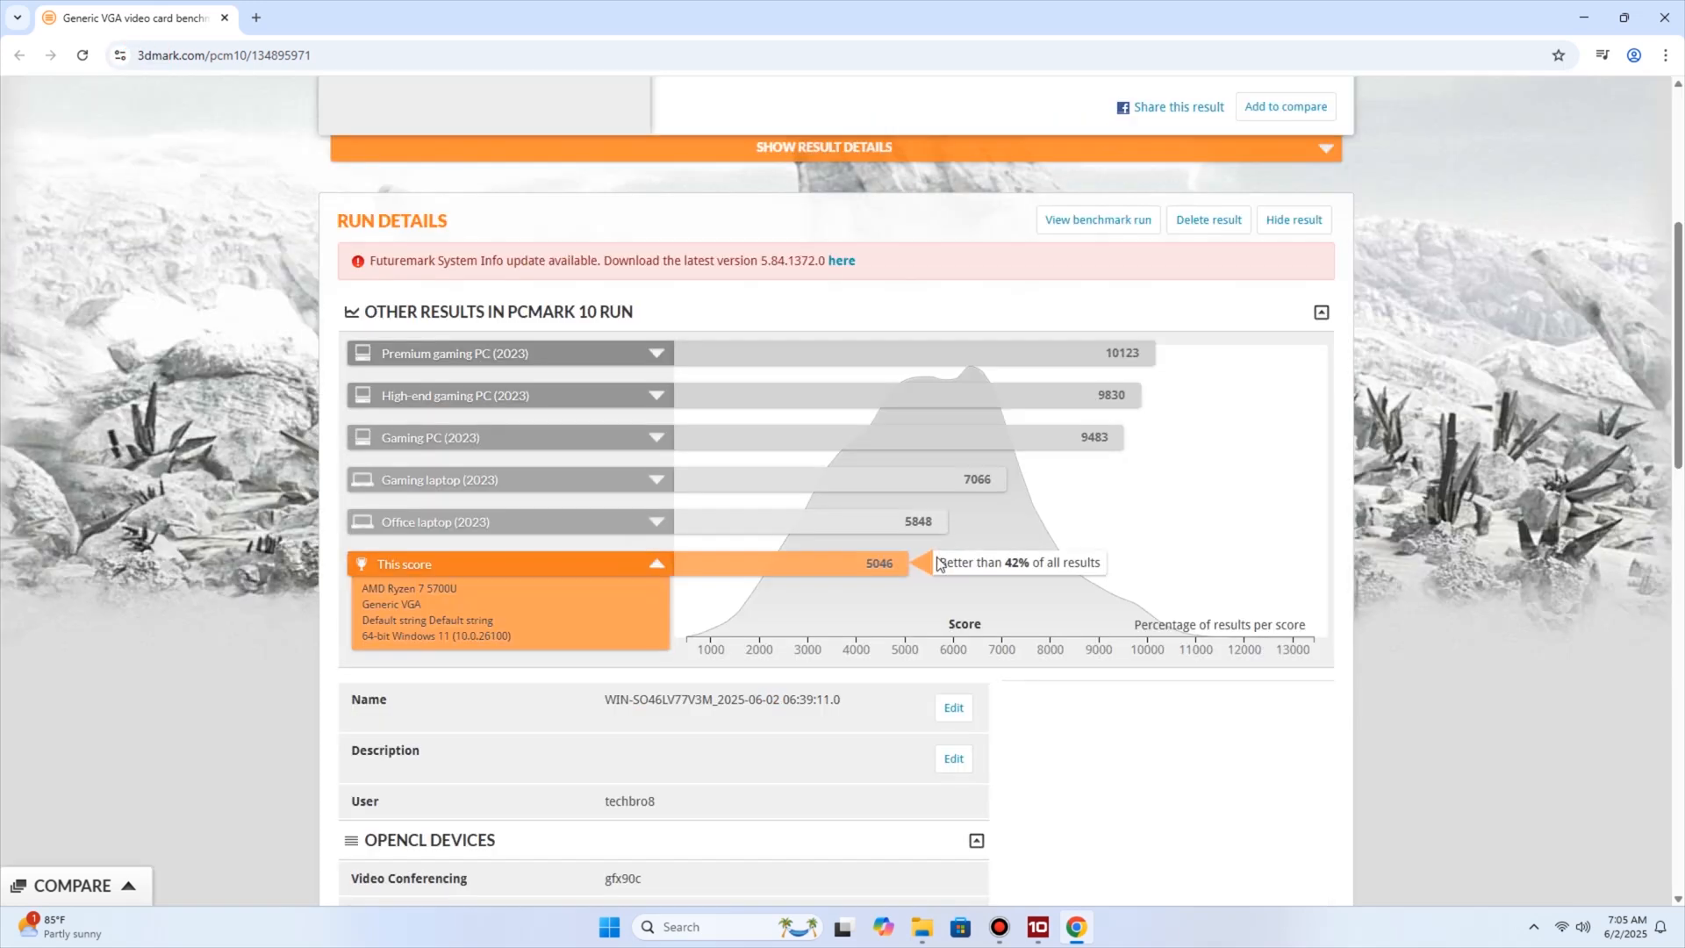